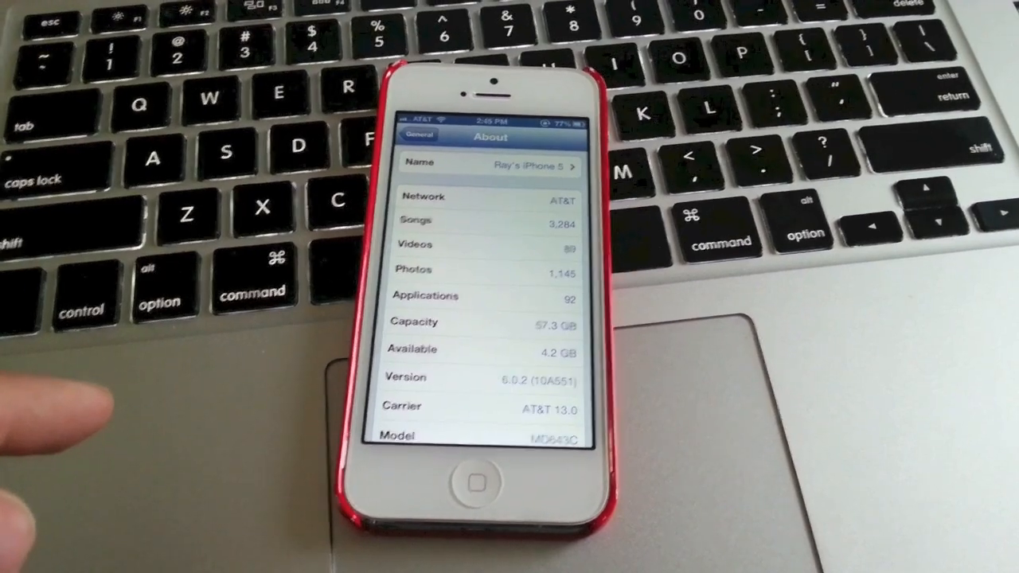
Step: Leave the About page (version 6.0.2) and check General's Software Update
left_click(420, 134)
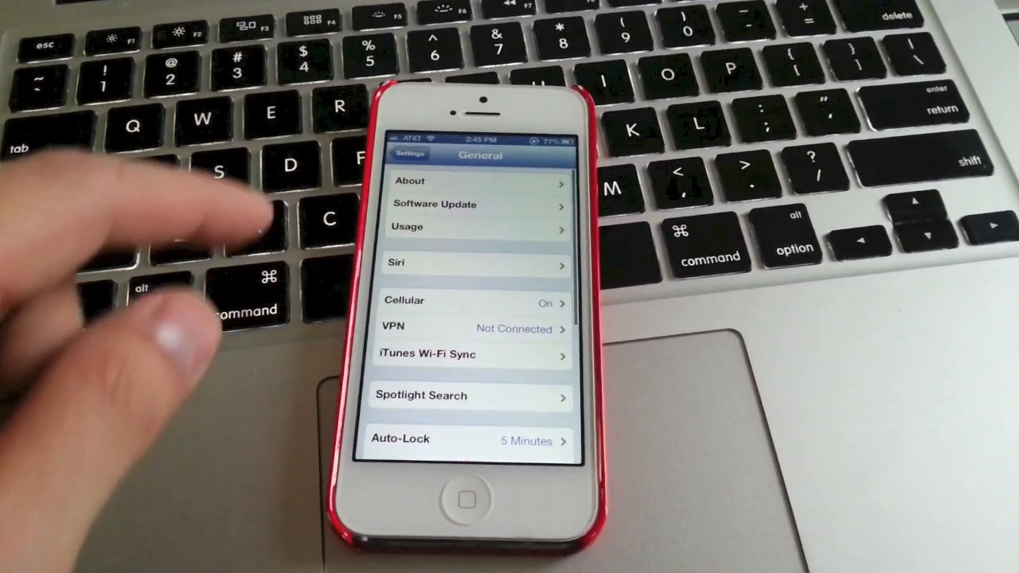
left_click(434, 204)
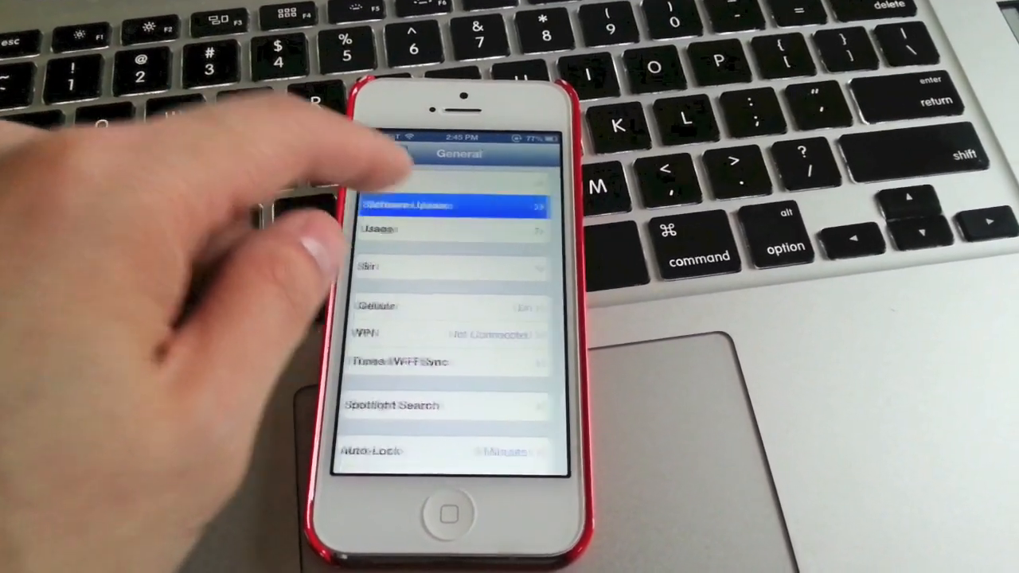
Step: Open Software Update and wait for iOS 6.1 (107 MB) to appear
left_click(449, 205)
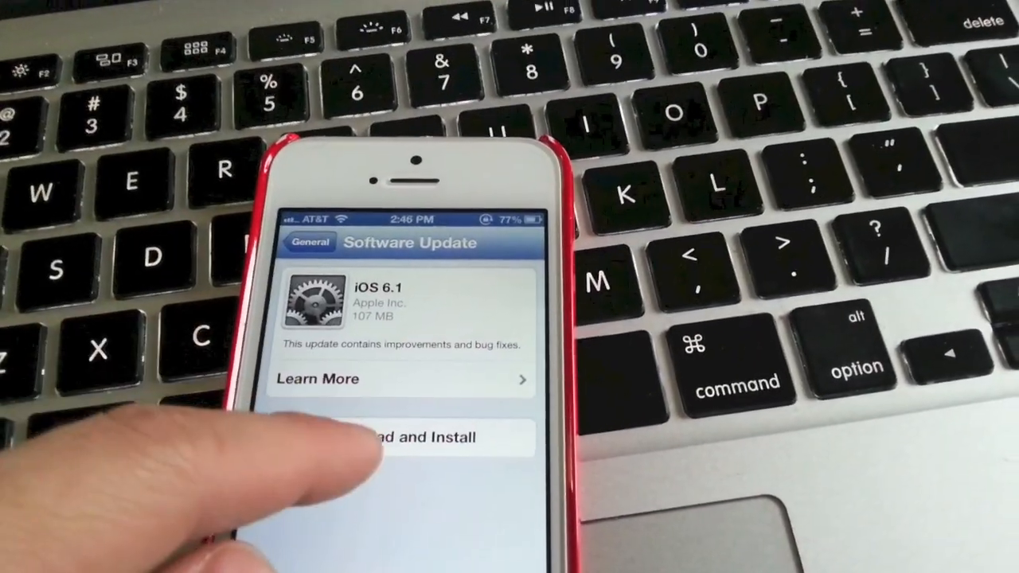
Step: Download and install iOS 6.1, continuing past the connect-to-power warning
left_click(410, 437)
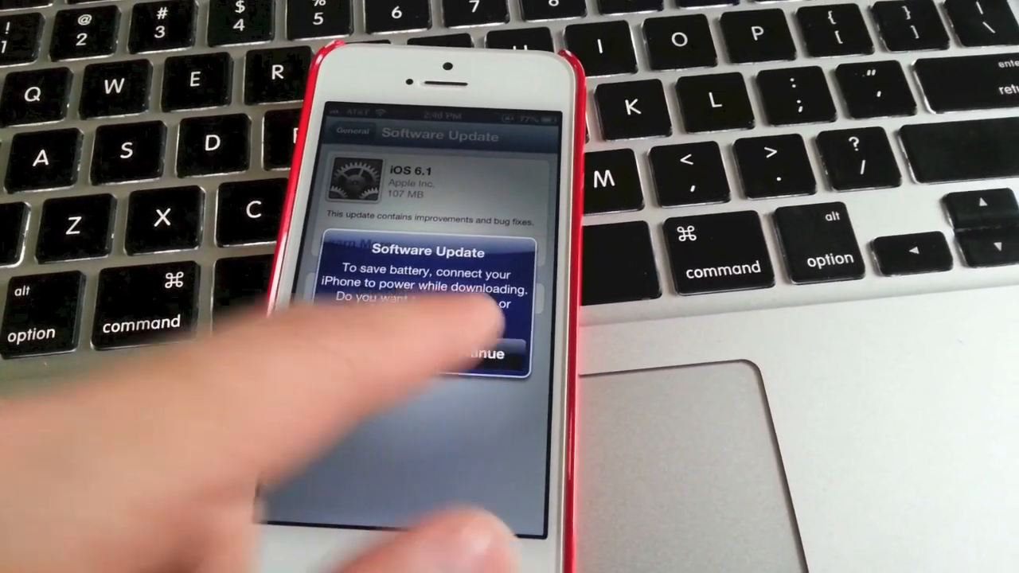
left_click(485, 354)
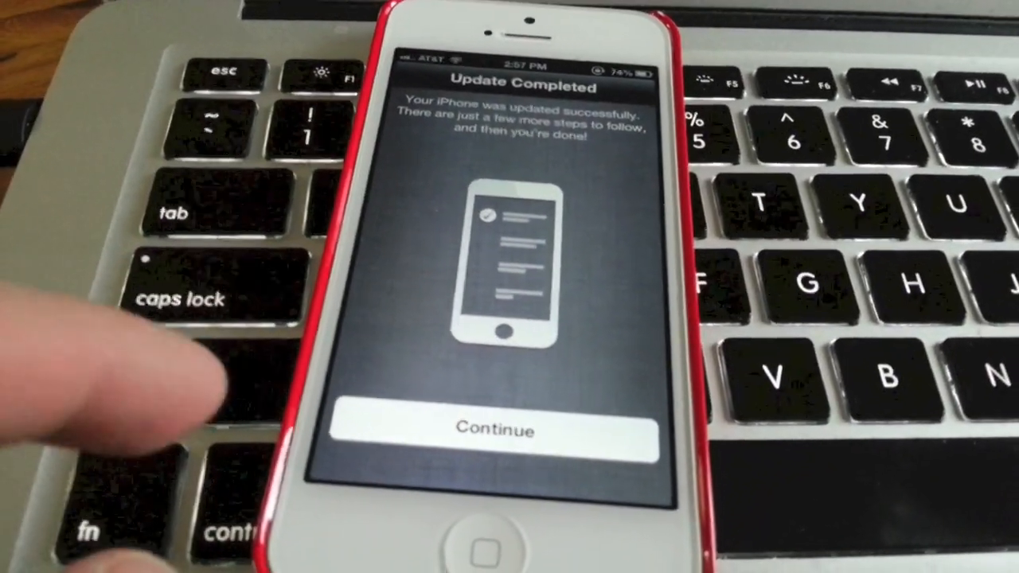
Step: Dismiss the Update Completed notice and confirm About shows Version 6.1 (10B143)
left_click(495, 430)
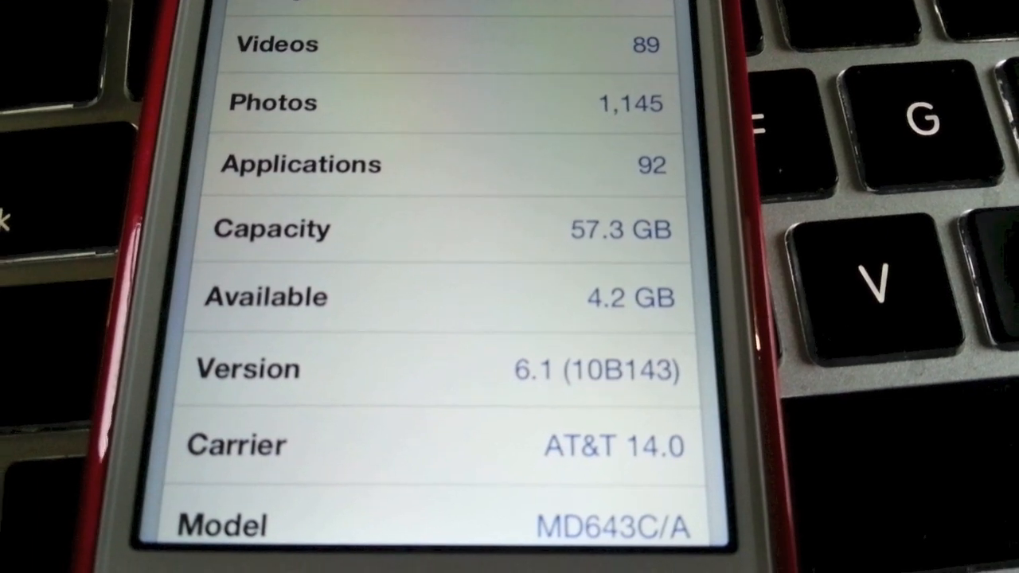